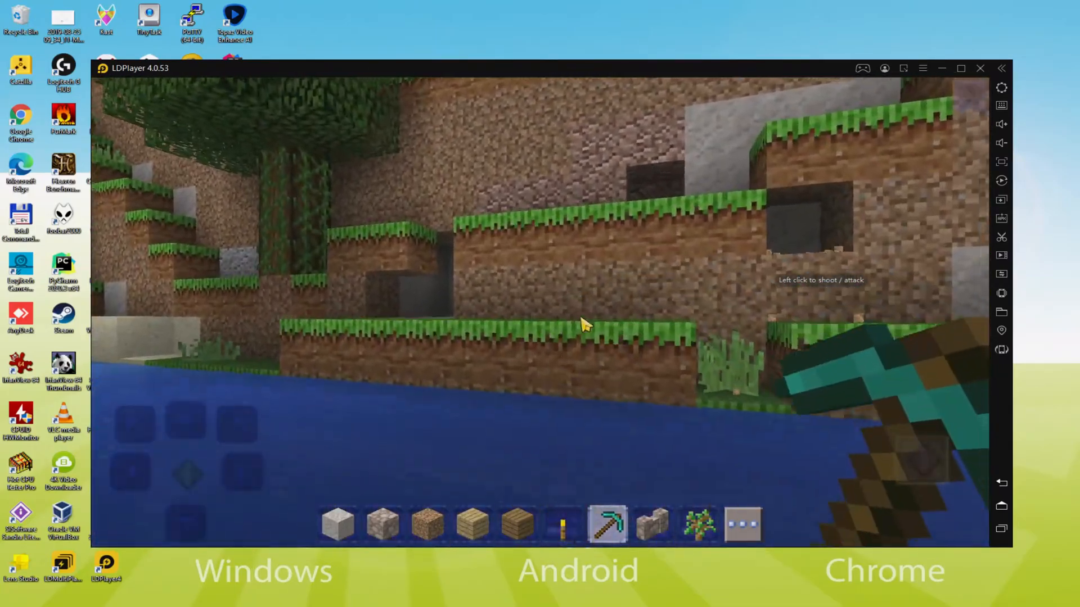
Step: Leave the running Craftsman game and bring up the browser on Google's homepage
left_click(980, 67)
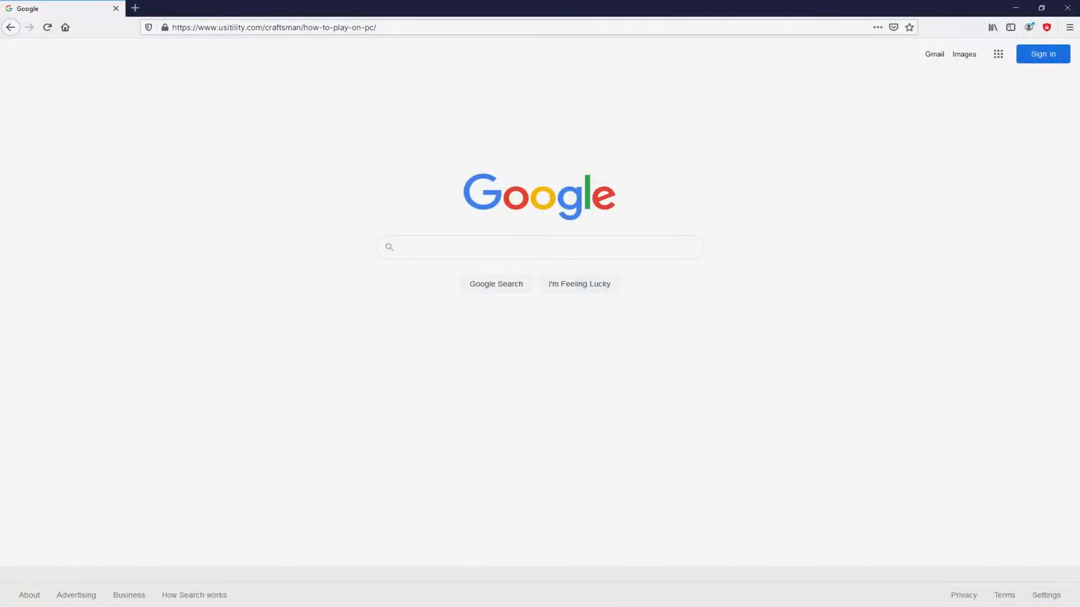
Step: Load the Usitility Craftsman tutorial and follow 'Download on PC' to LDPlayer's Craftsman page
key("ctrl+plus")
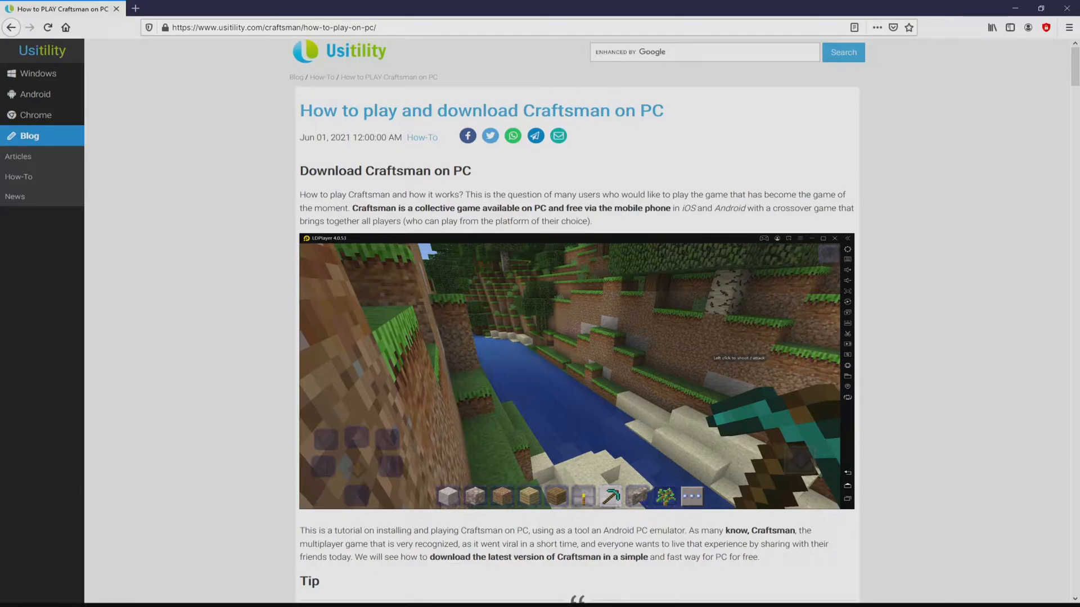
scroll("down", 3)
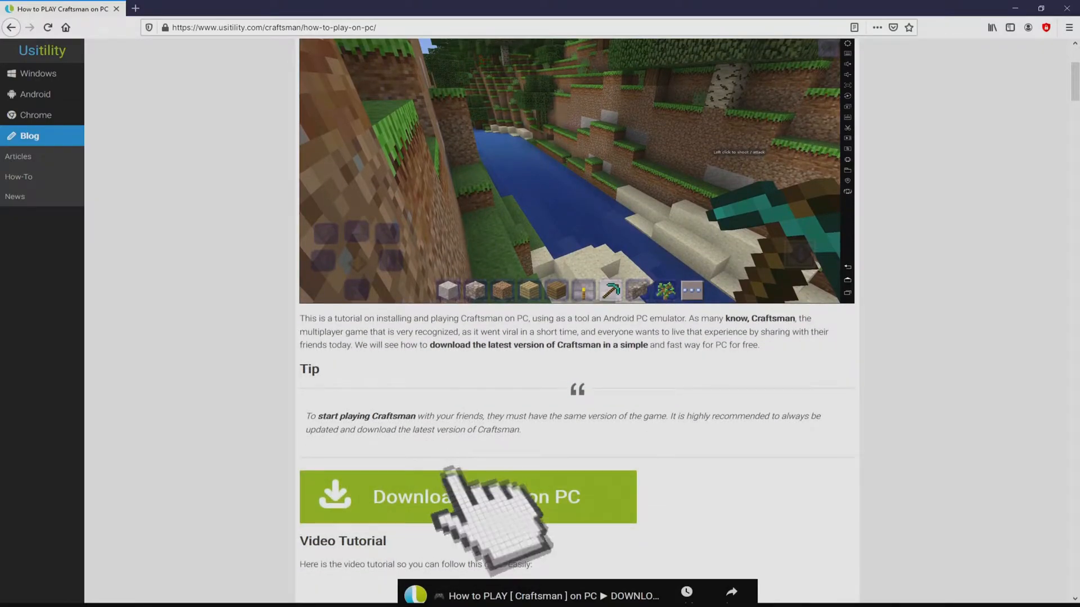
left_click(469, 497)
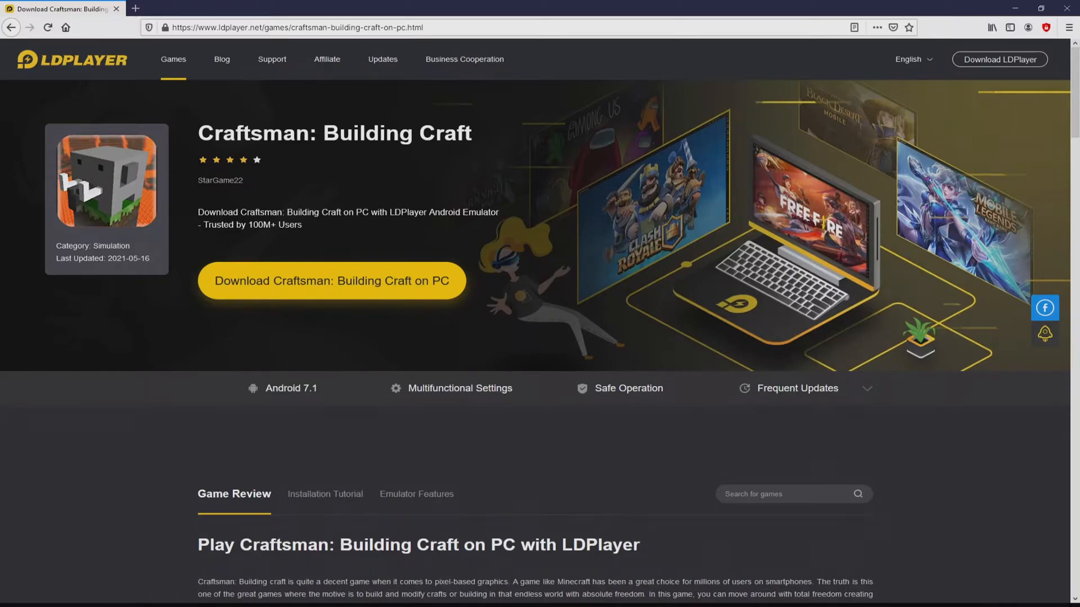
scroll("down", 3)
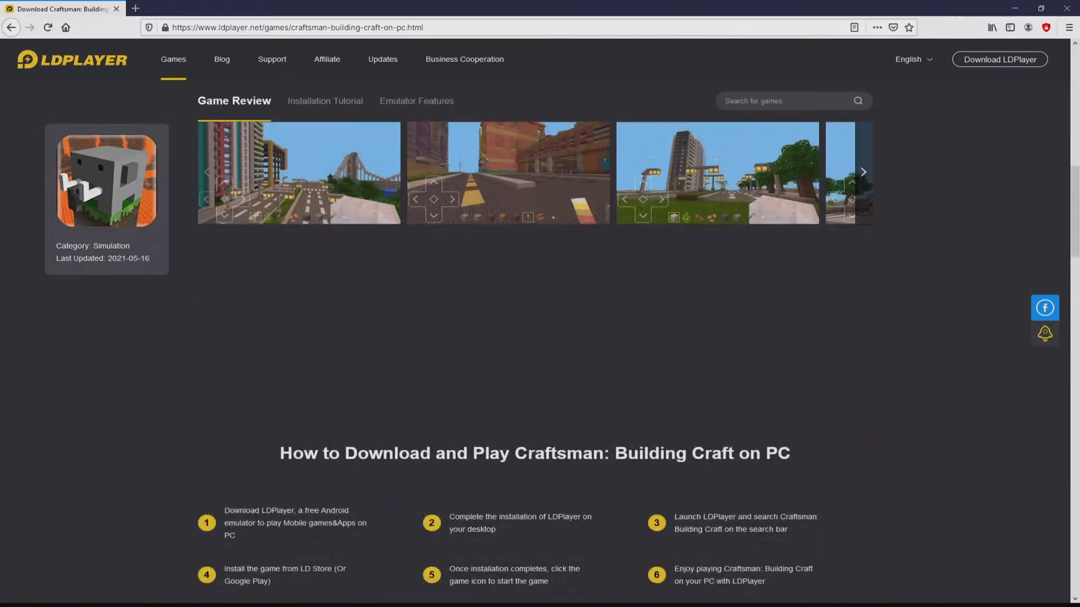
left_click(416, 101)
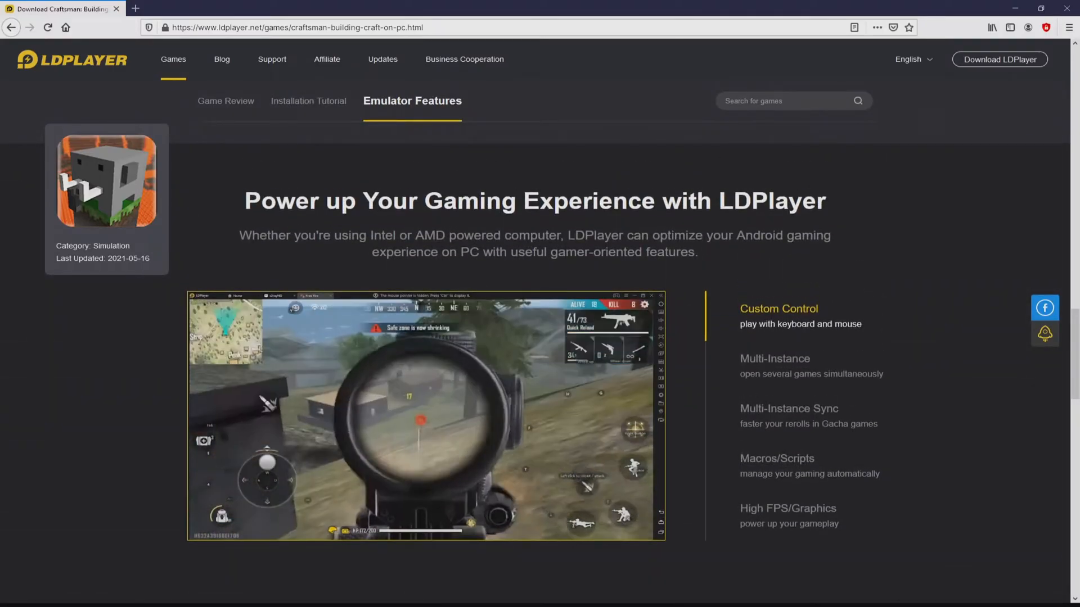
left_click(774, 358)
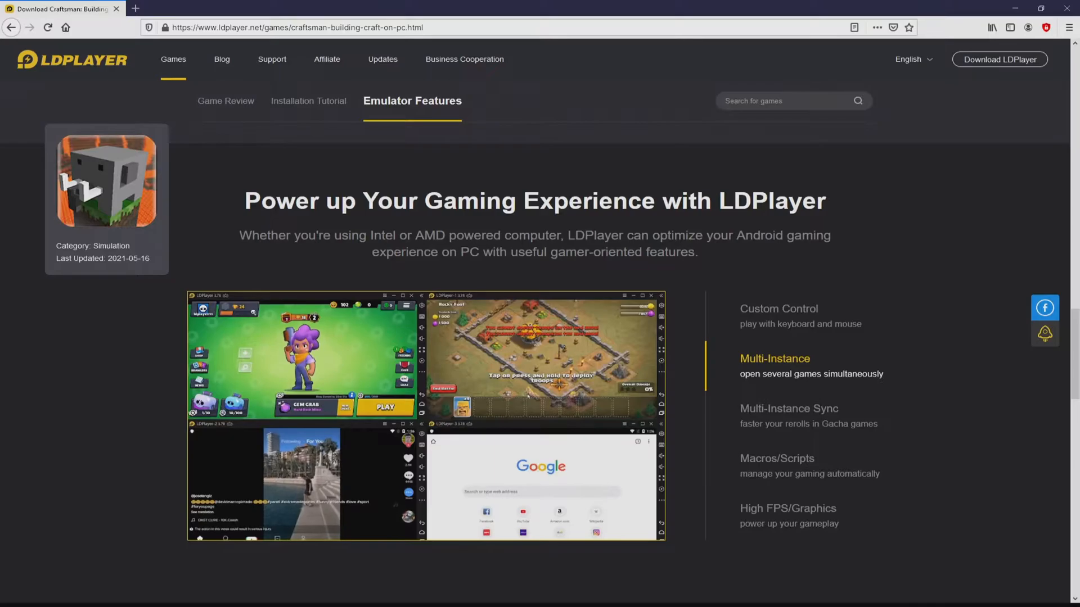
left_click(788, 408)
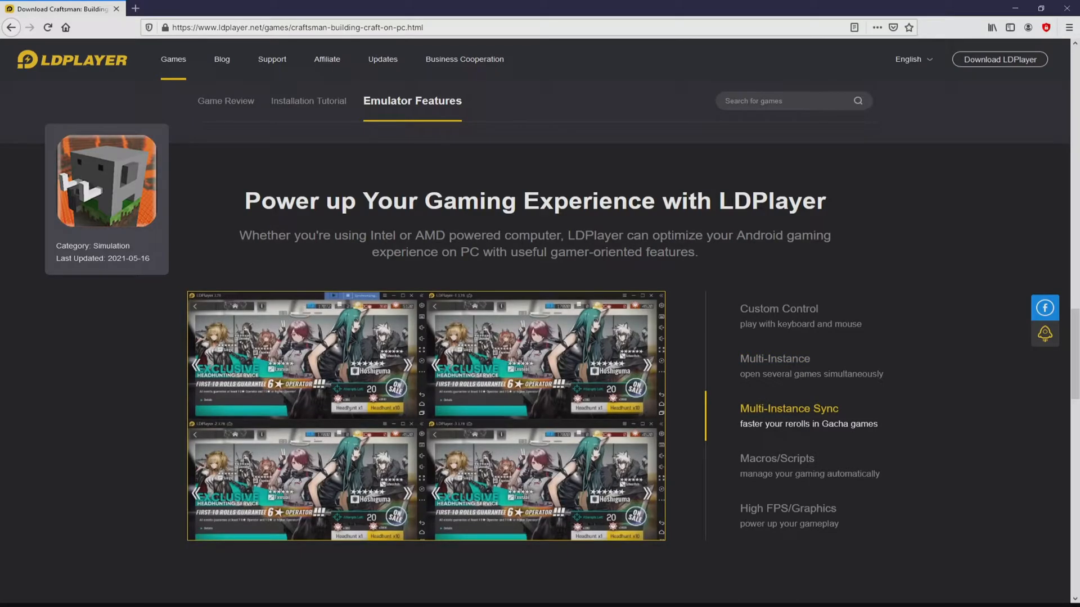
left_click(776, 459)
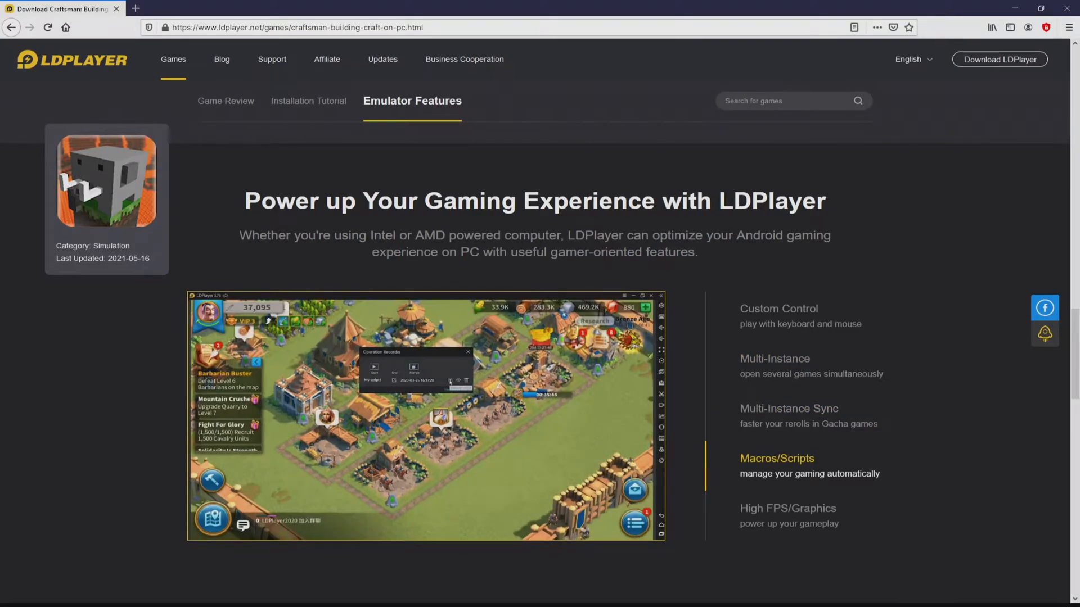
left_click(787, 508)
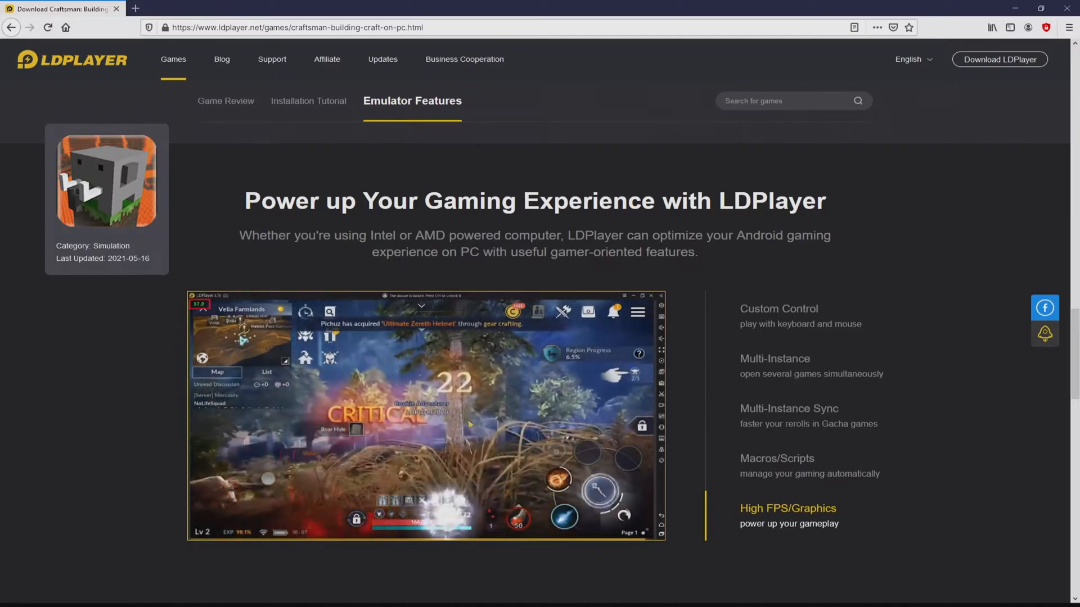
left_click(309, 101)
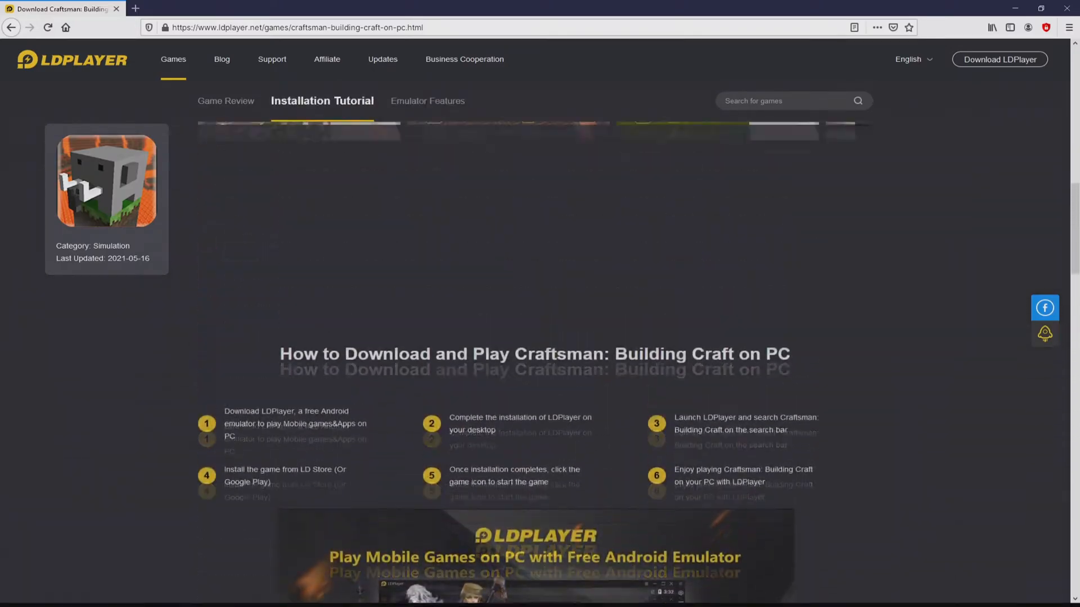
scroll("up", 3)
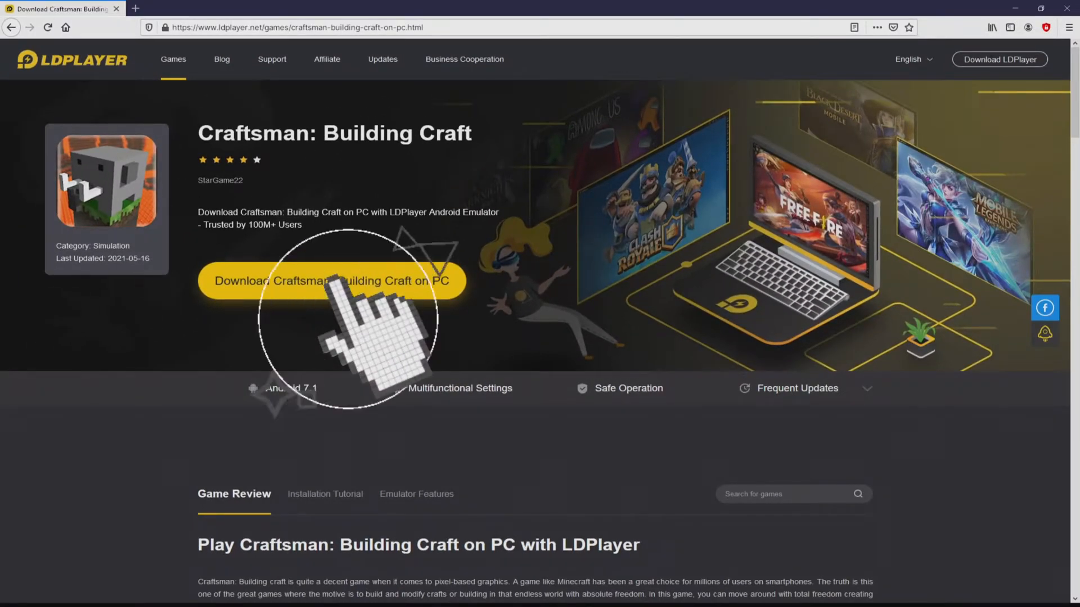
Step: Download the LDPlayer installer .exe via 'Download Craftsman: Building Craft on PC'
left_click(331, 280)
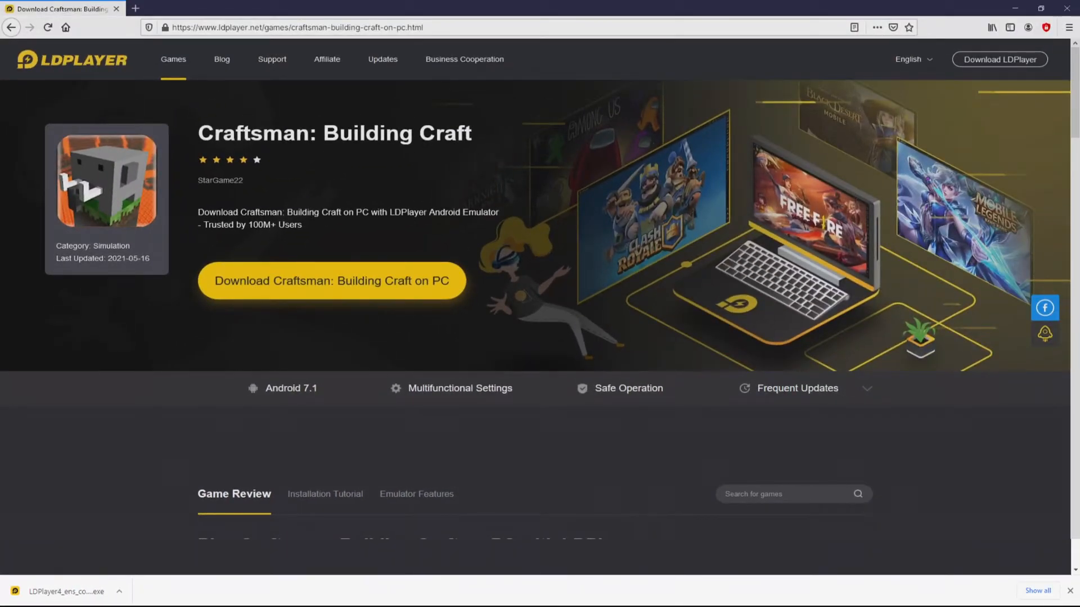
mouse_move(90, 524)
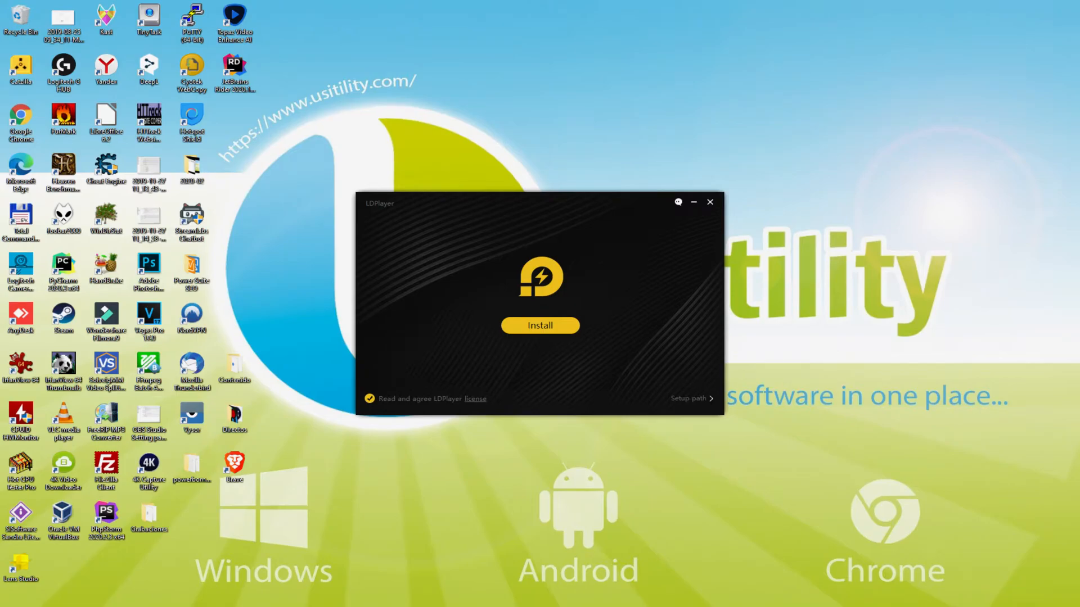
left_click(540, 325)
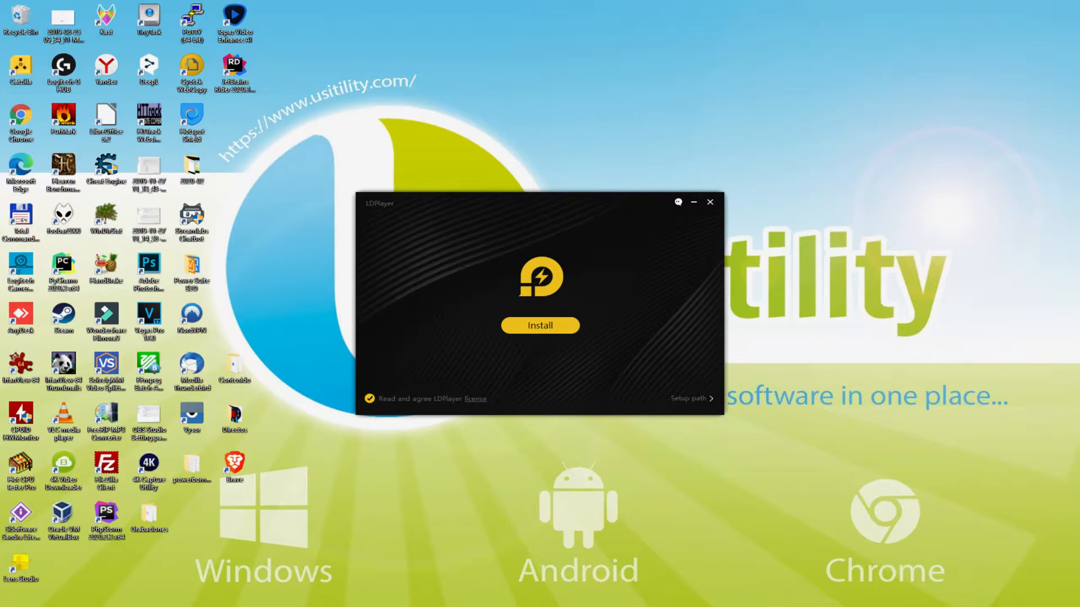
mouse_move(665, 402)
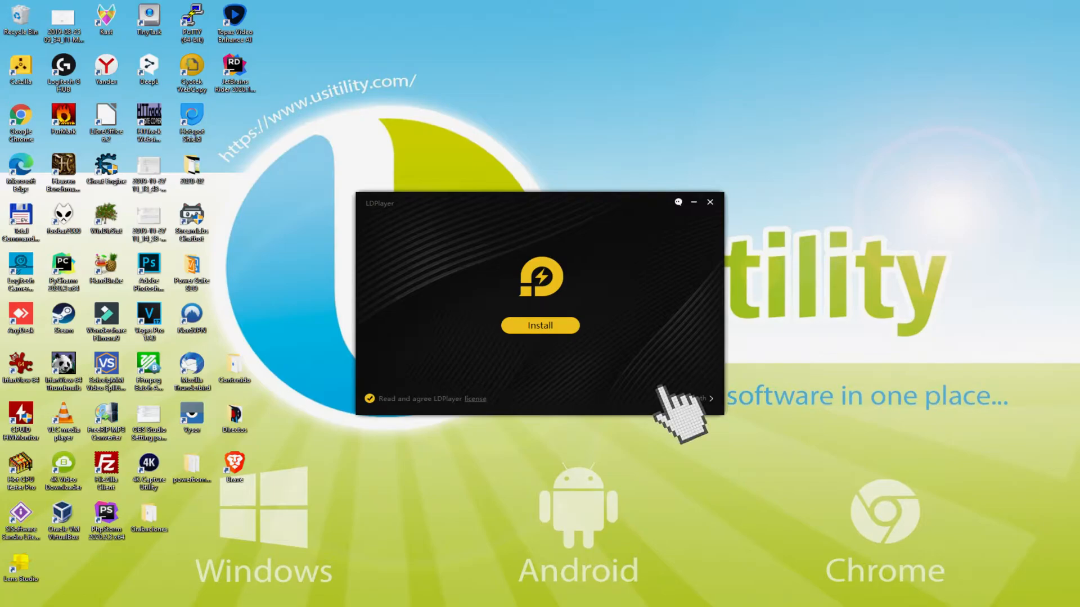
left_click(540, 325)
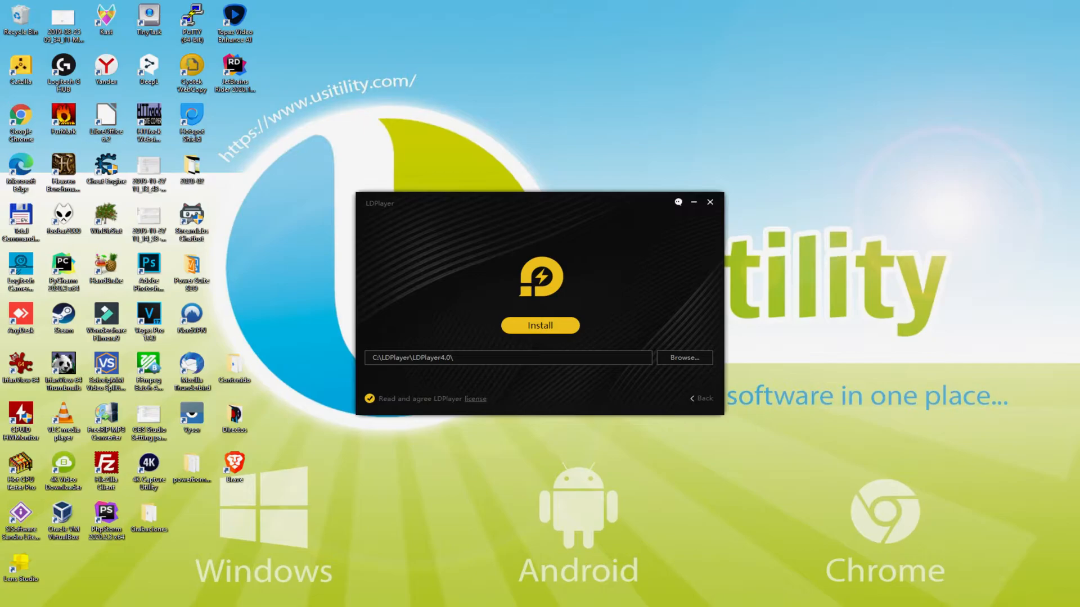
mouse_move(703, 406)
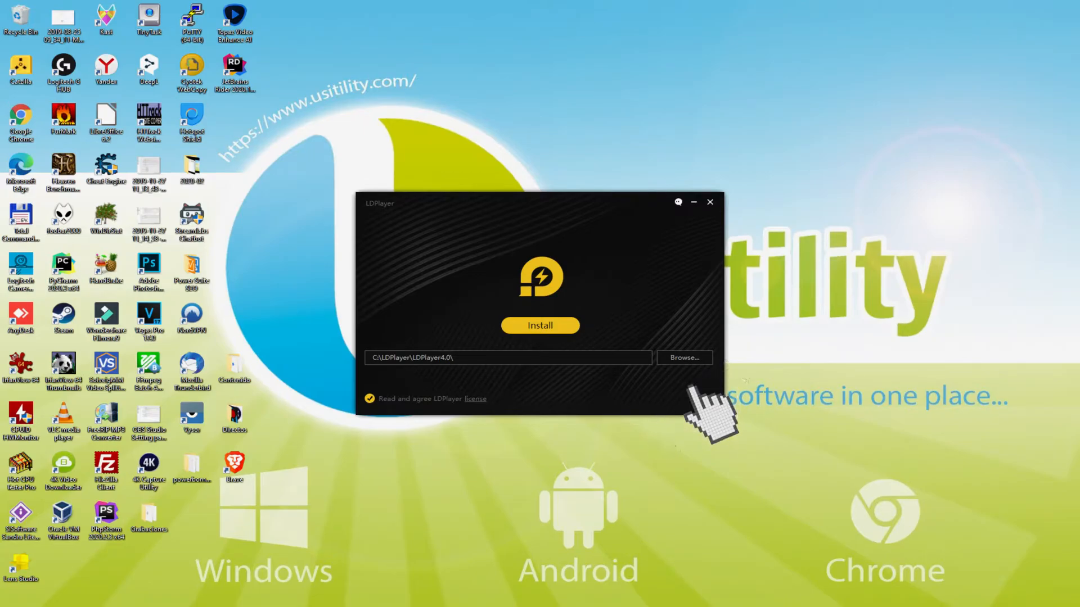
left_click(540, 325)
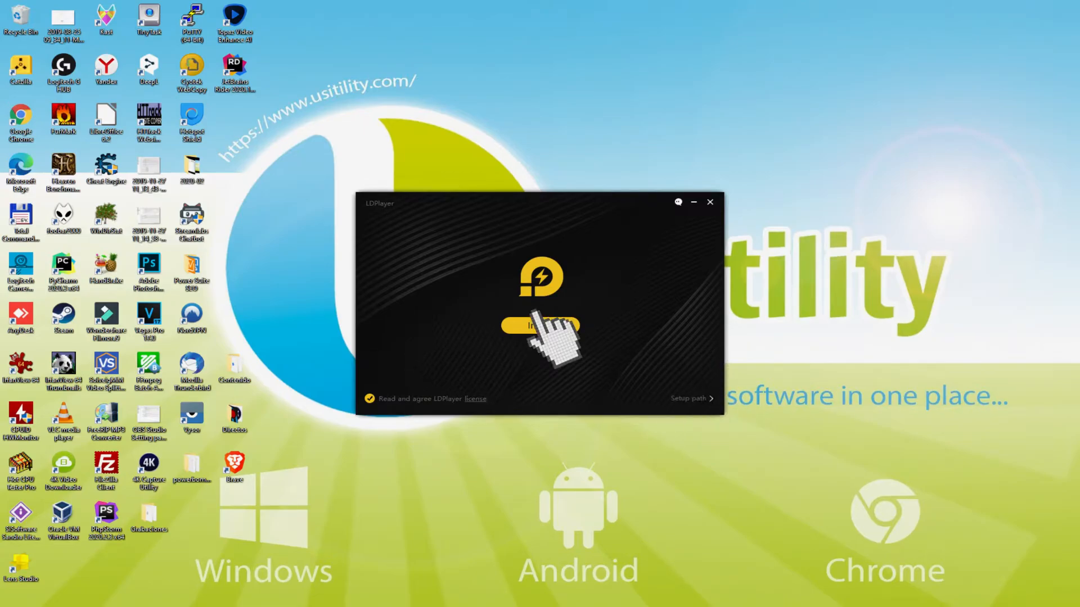
Step: Install LDPlayer 4.0.53, rejecting the bundled McAfee WebAdvisor offer
left_click(540, 325)
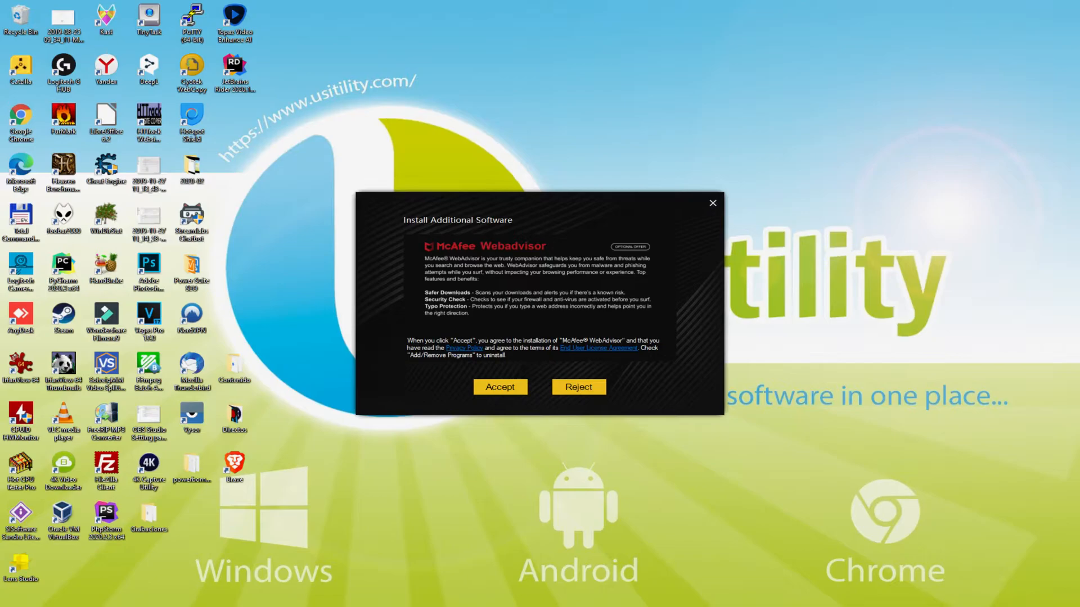
mouse_move(586, 399)
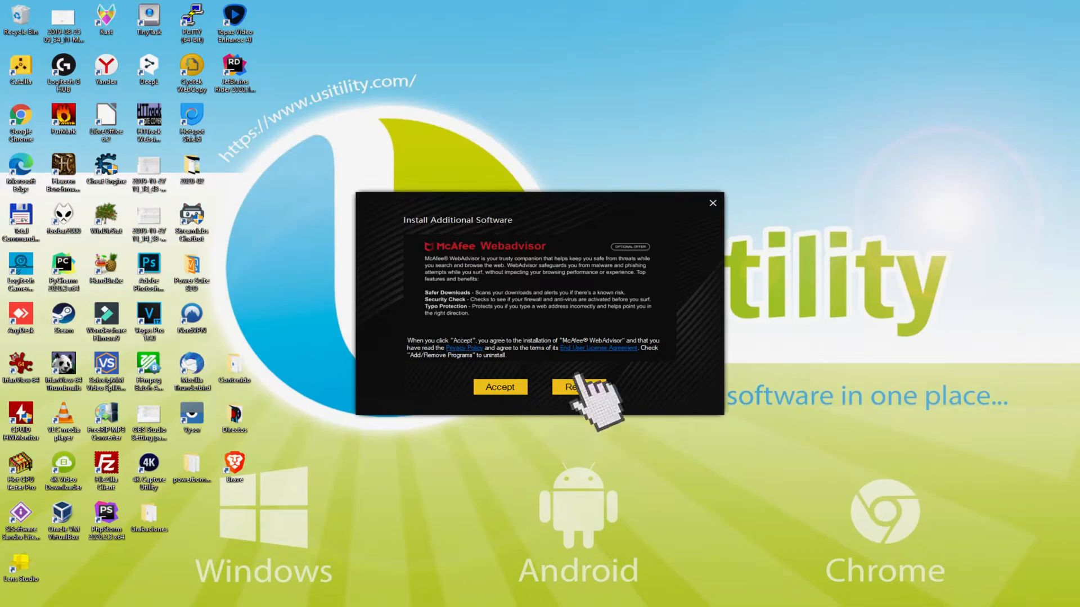
left_click(580, 386)
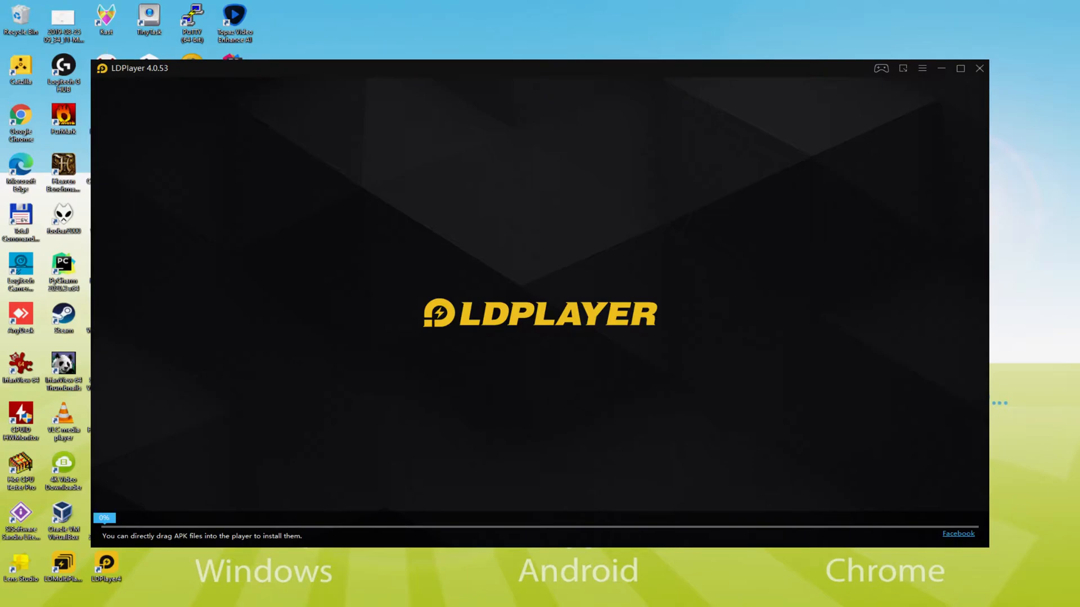
Step: Launch LDPlayer and wait past the splash screen to the Android home screen
left_click(960, 68)
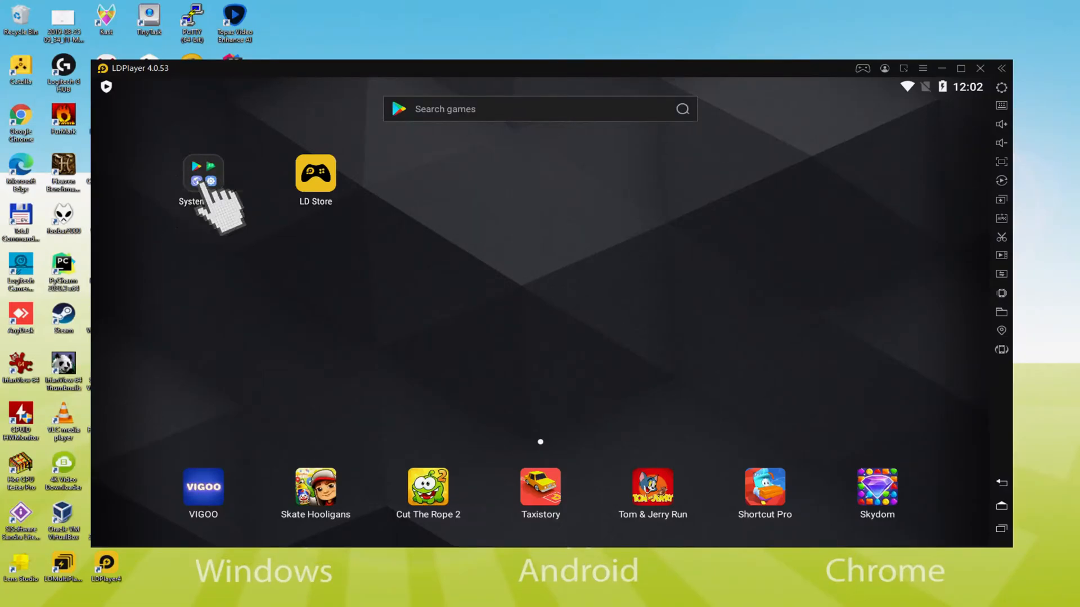
Step: Launch Play Store from System Apps and begin Google account sign-in
left_click(203, 180)
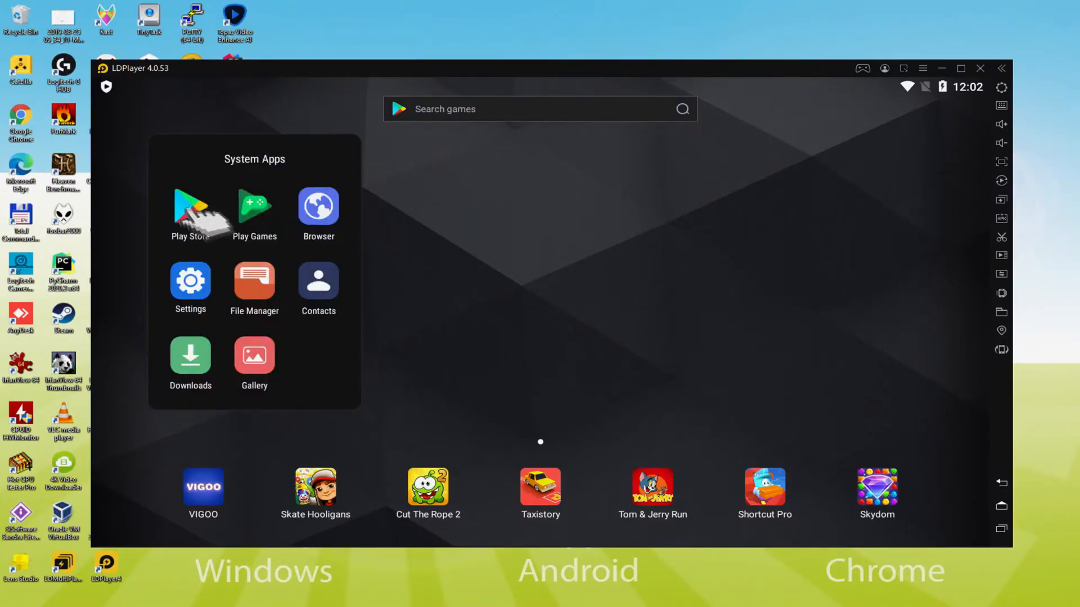
left_click(190, 206)
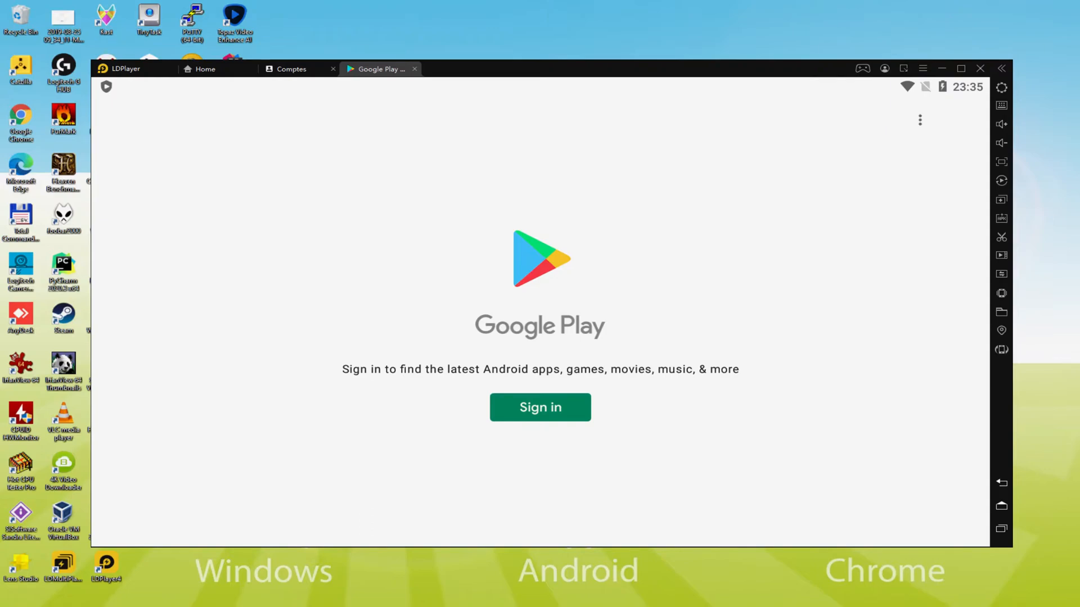
mouse_move(540, 407)
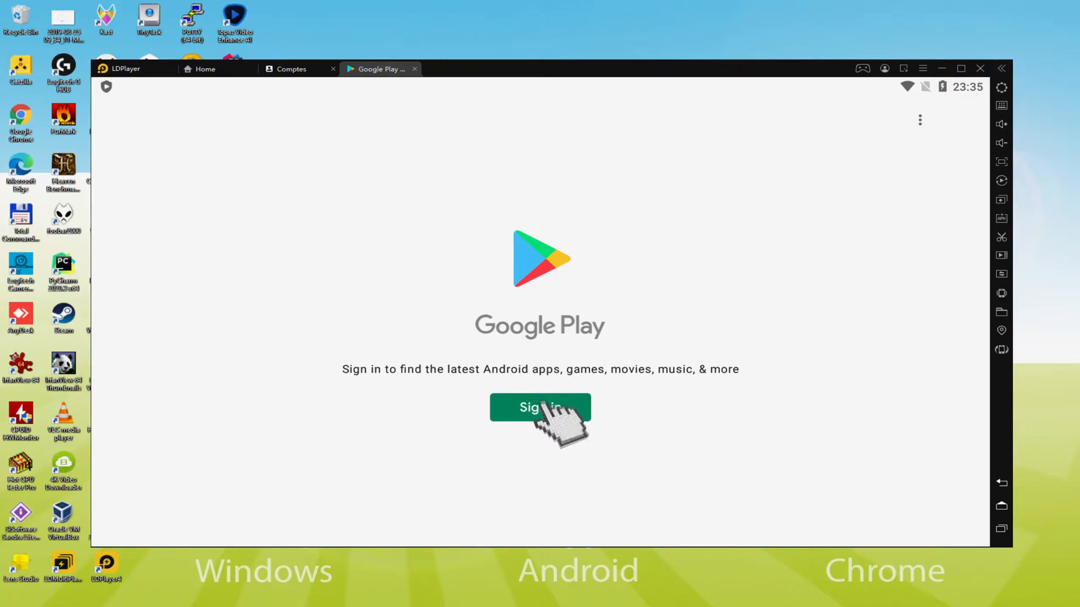
left_click(540, 407)
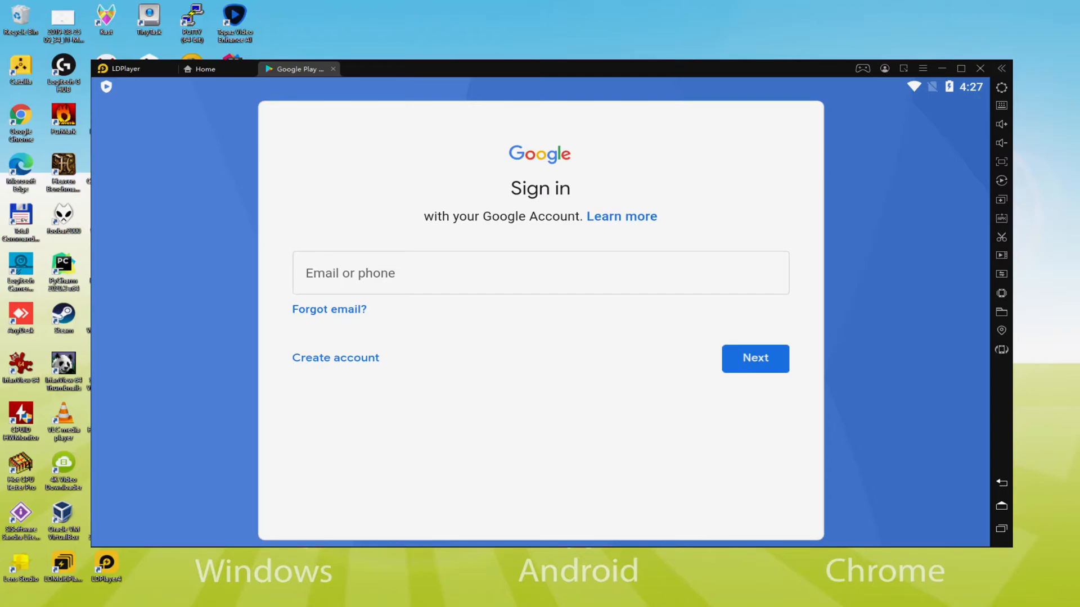
Step: Submit the Google account, agree to the terms, and accept Google Services settings
left_click(755, 358)
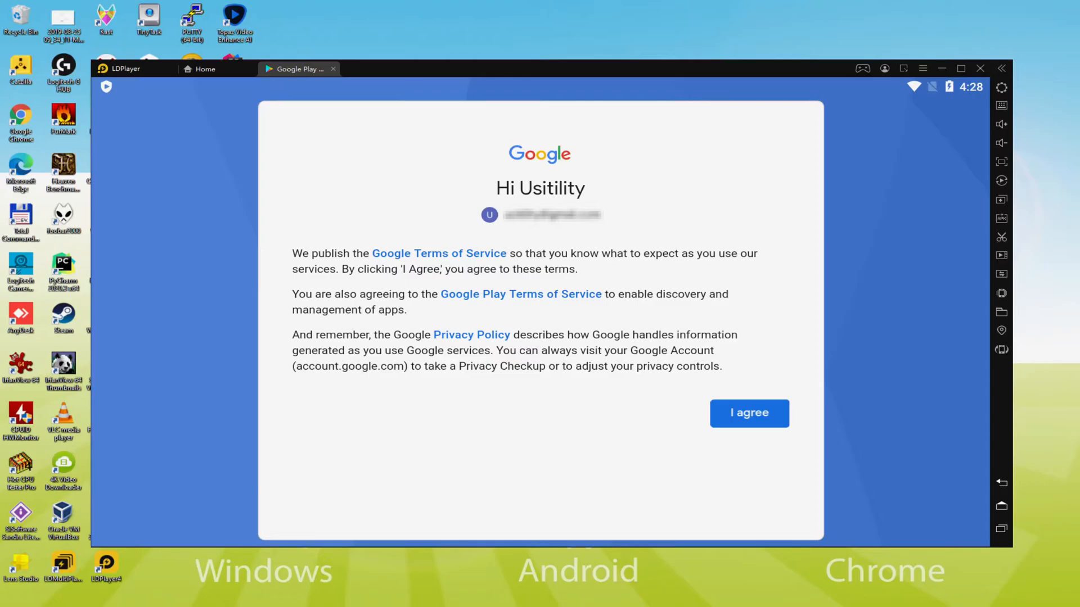
left_click(748, 413)
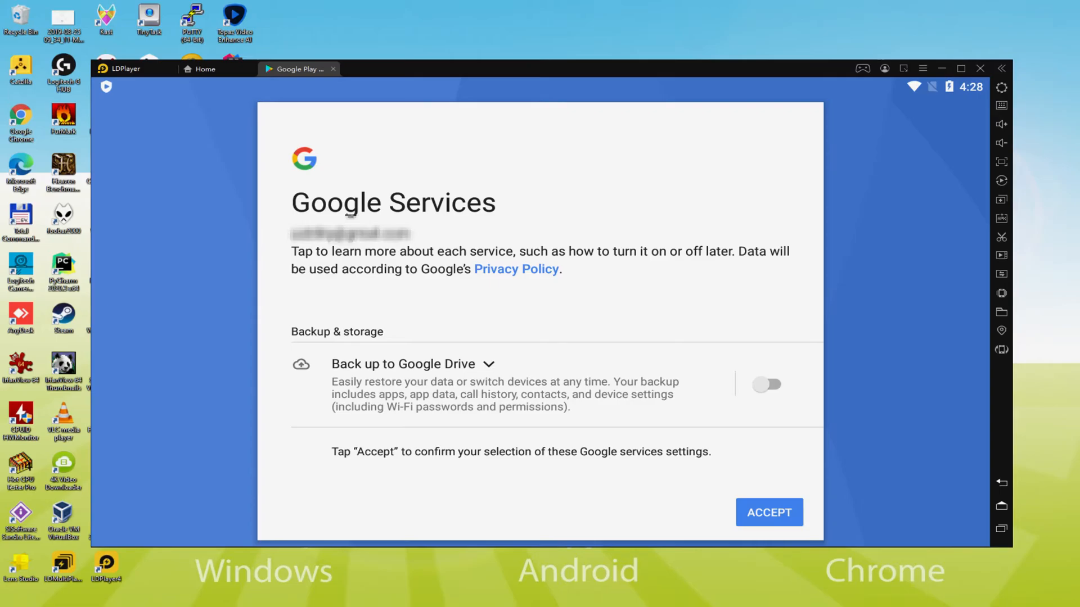
left_click(767, 512)
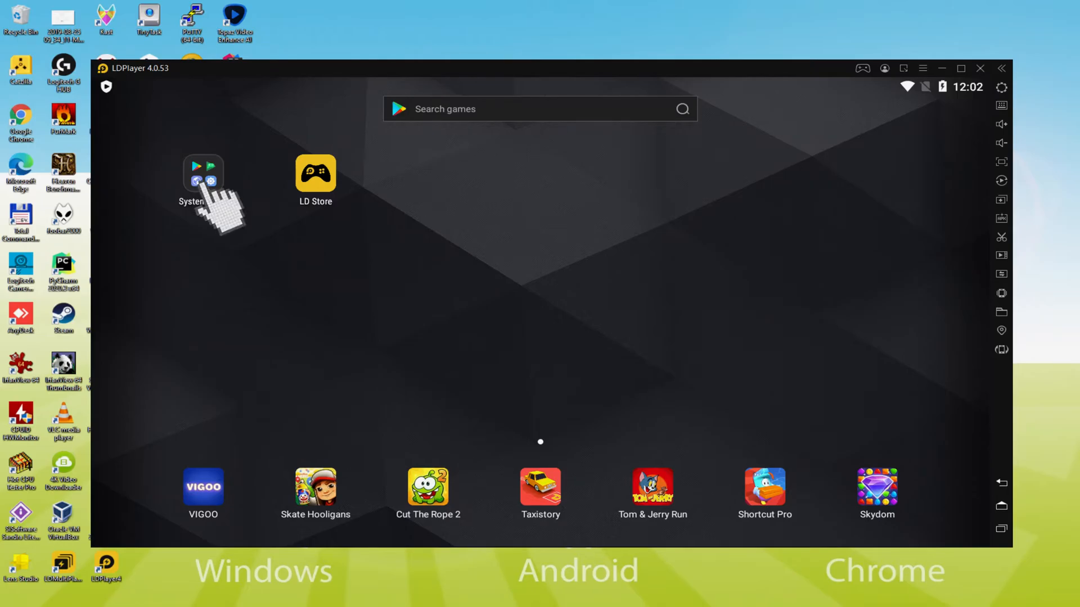
Step: Search Play Store for 'Craftsman' to reach the Craftsman: Building Craft listing
left_click(202, 171)
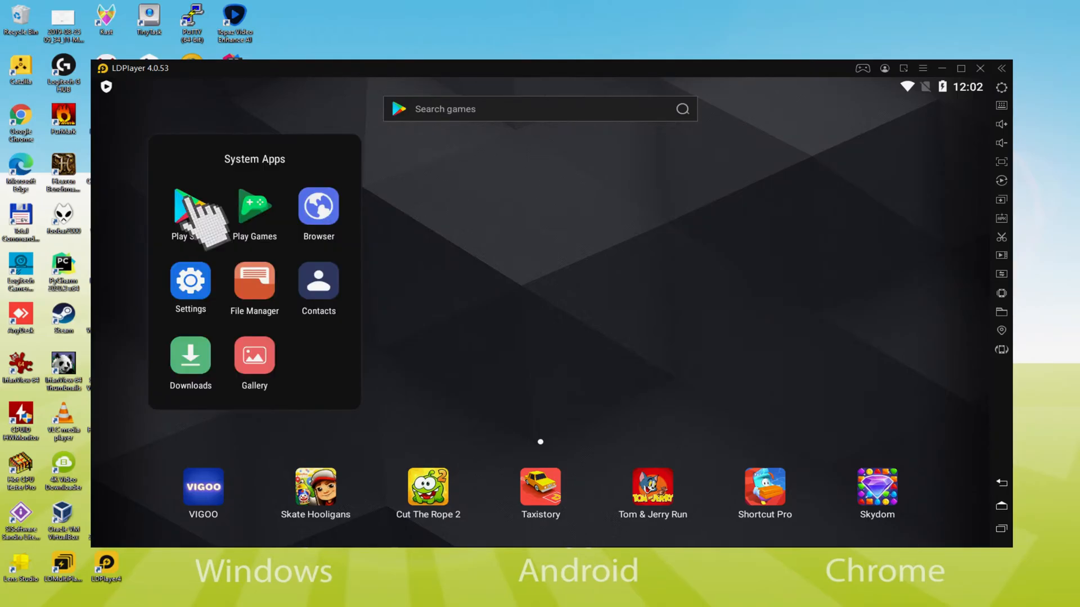
left_click(190, 206)
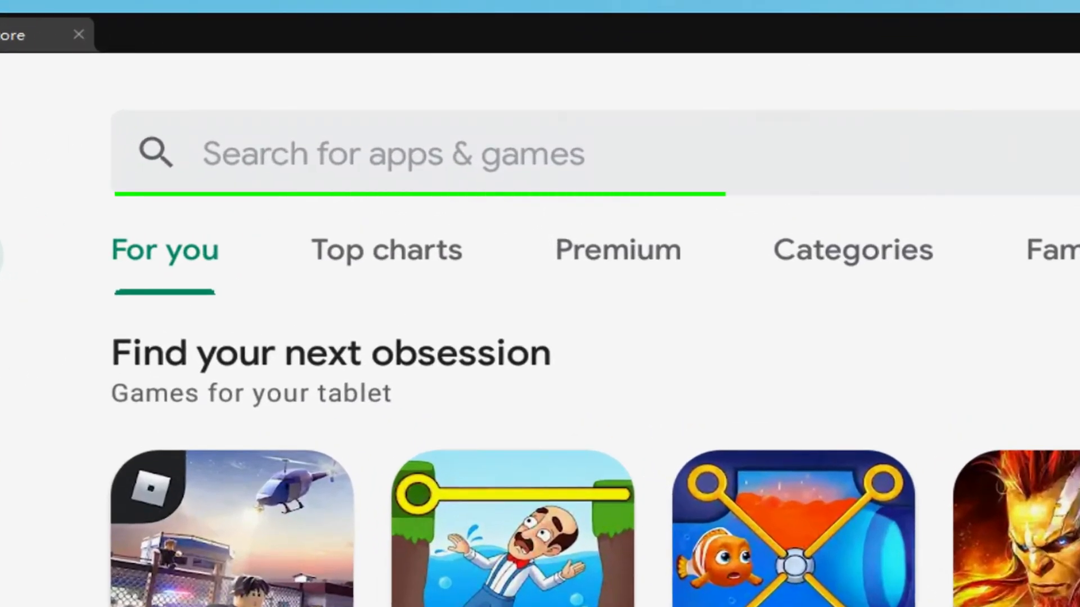
type("Craftsman")
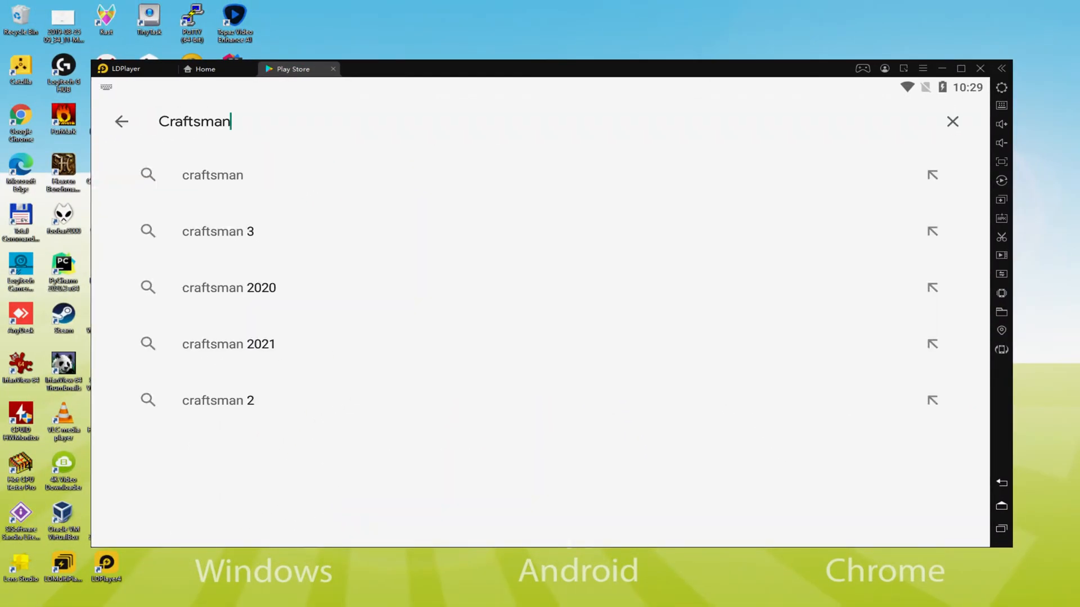
left_click(212, 175)
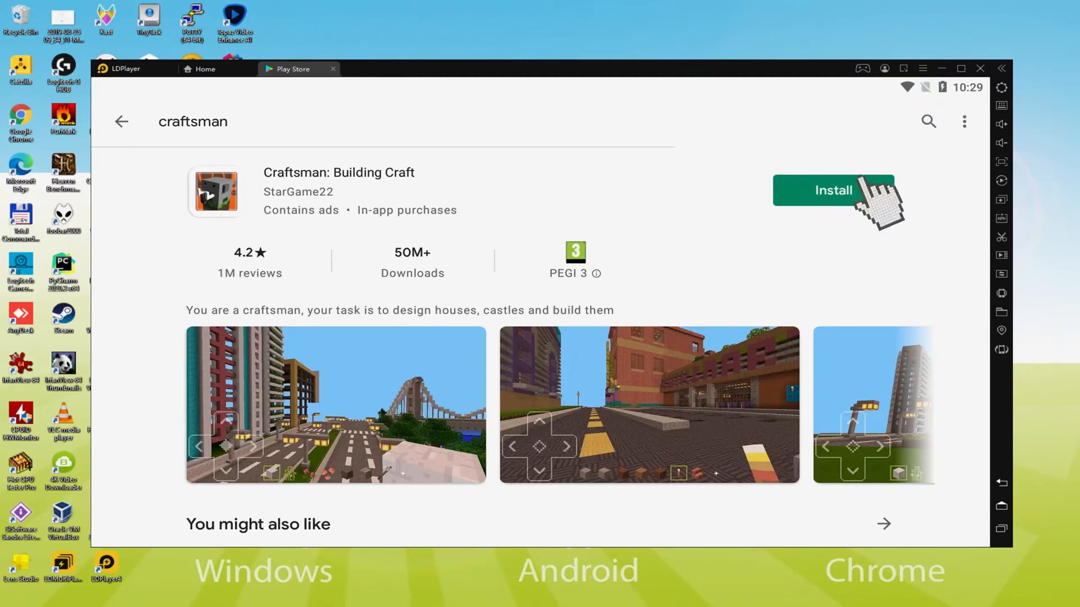
Step: Install Craftsman: Building Craft from Play Store and launch its block world
left_click(833, 190)
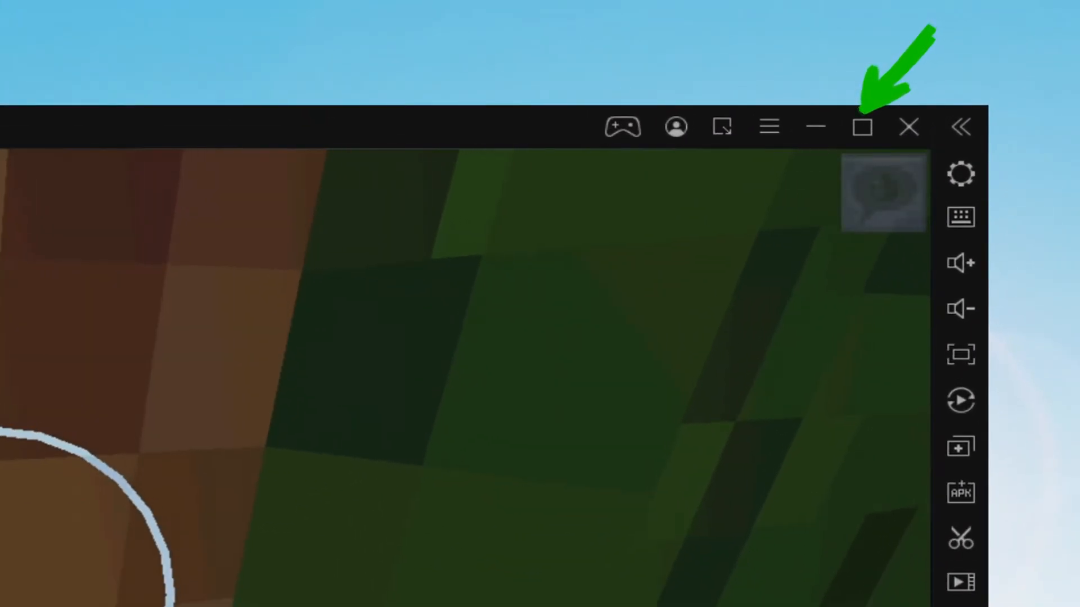
left_click(862, 126)
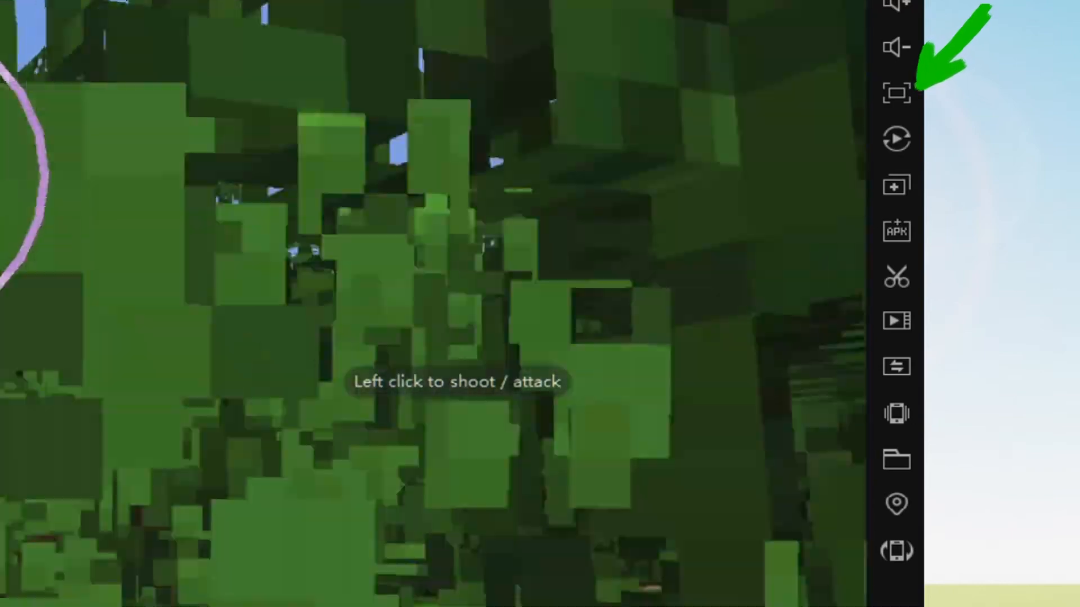
left_click(897, 92)
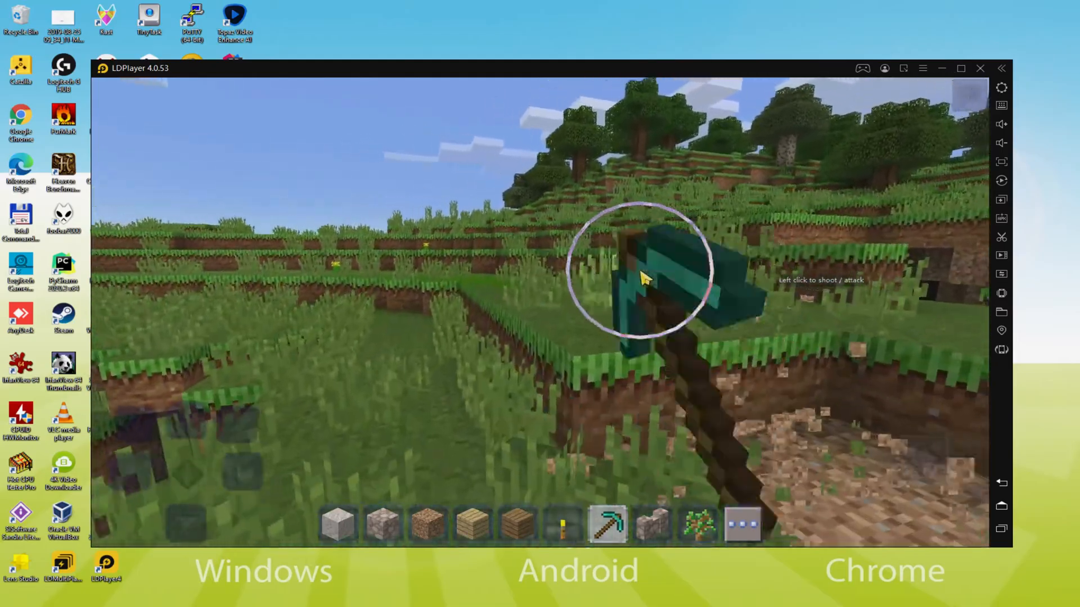
Step: Show keyboard mapping controls, then LDPlayer Settings with Advanced resolution, CPU and RAM options
left_click(644, 282)
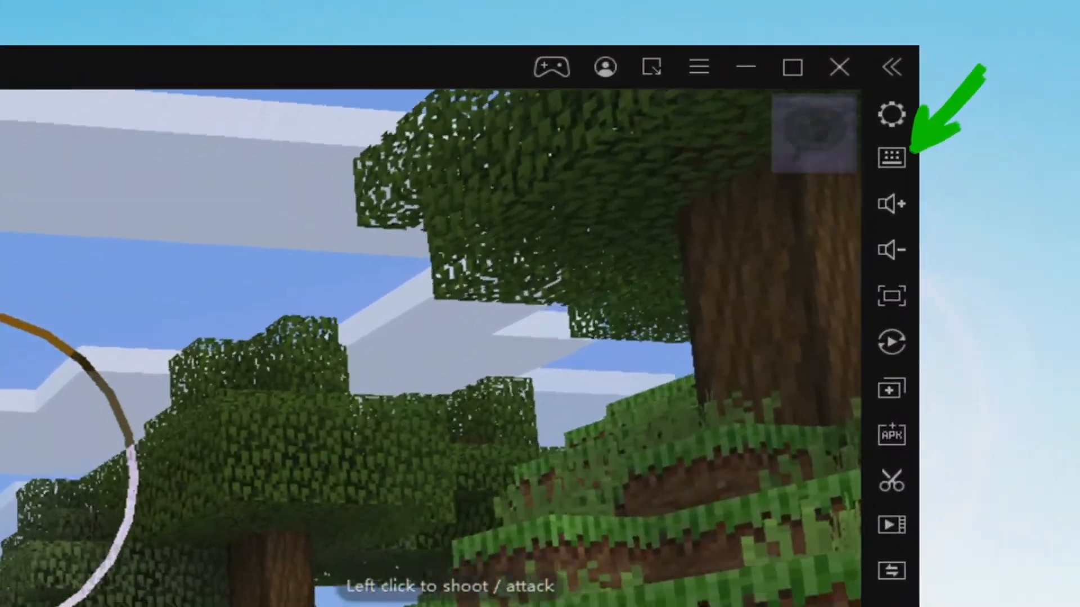
left_click(891, 154)
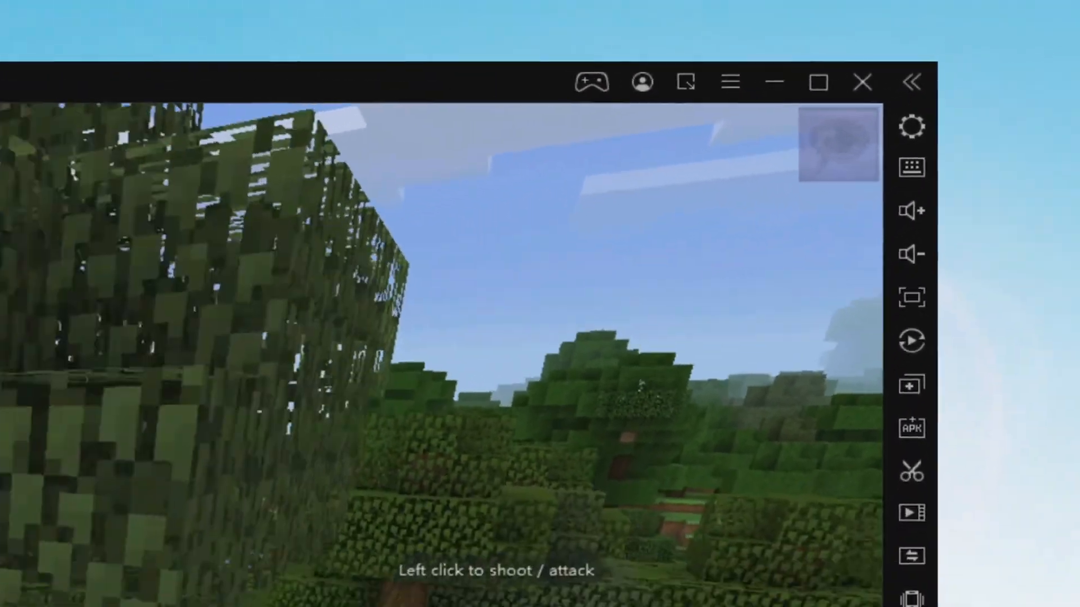
left_click(912, 126)
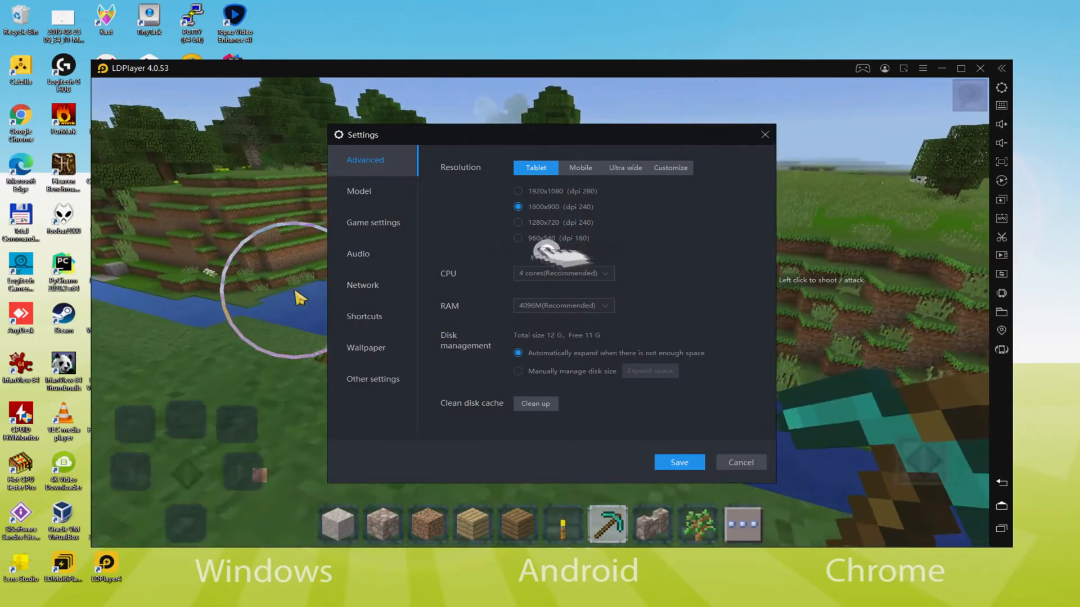
Step: Close LDPlayer Settings and resume Craftsman in the grassy field with sheep and cows
left_click(518, 238)
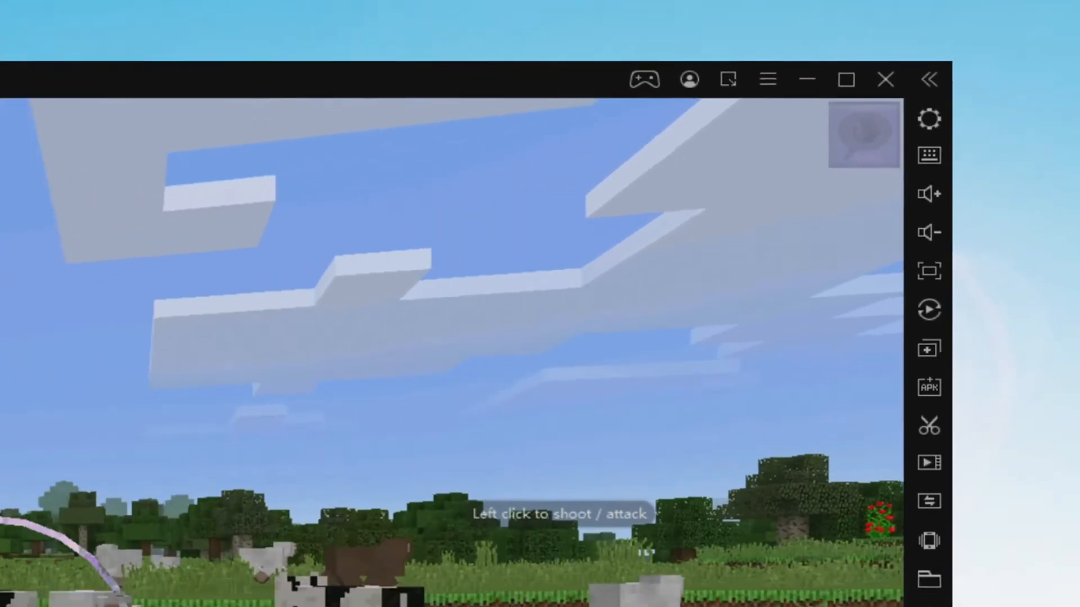
left_click(929, 118)
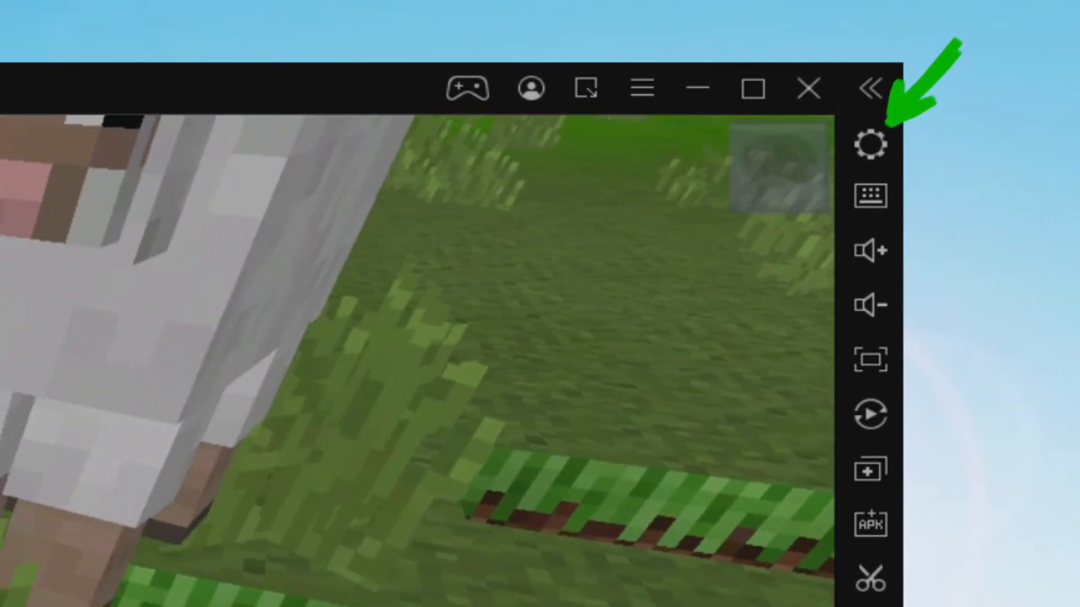
left_click(871, 143)
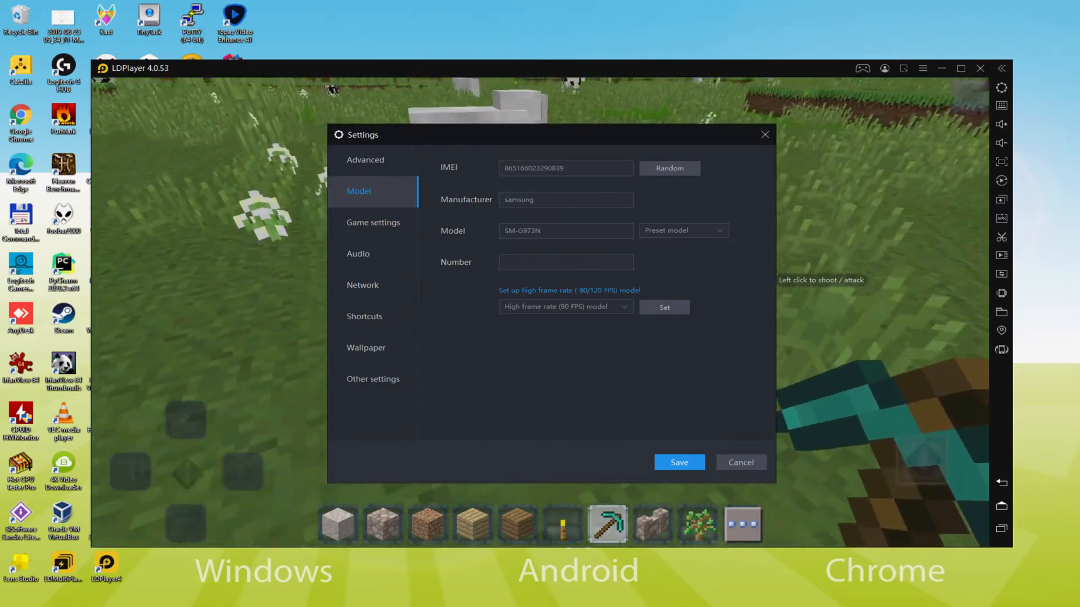
left_click(740, 462)
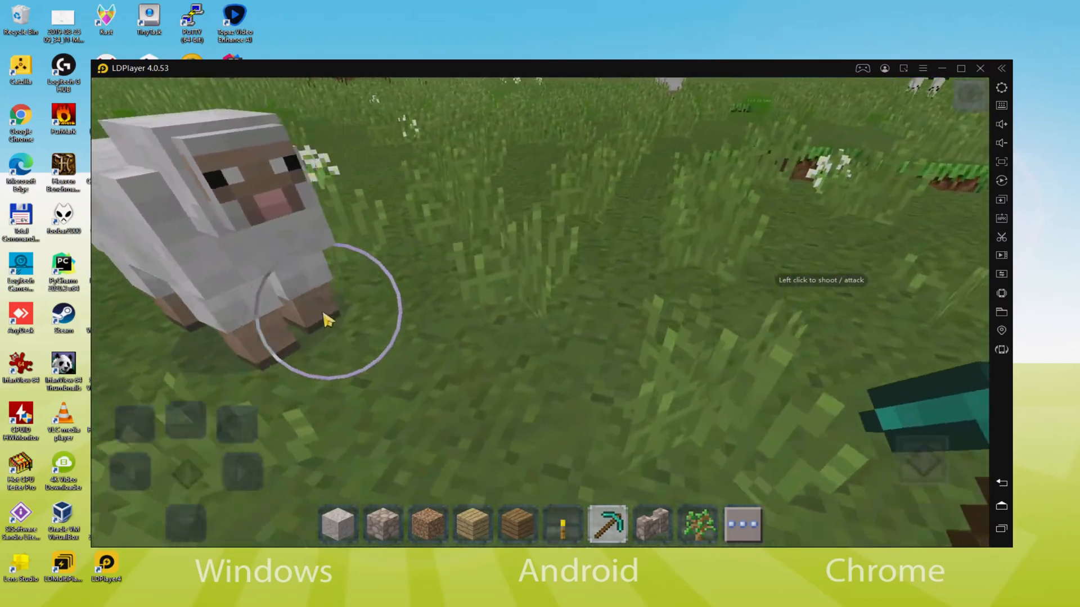